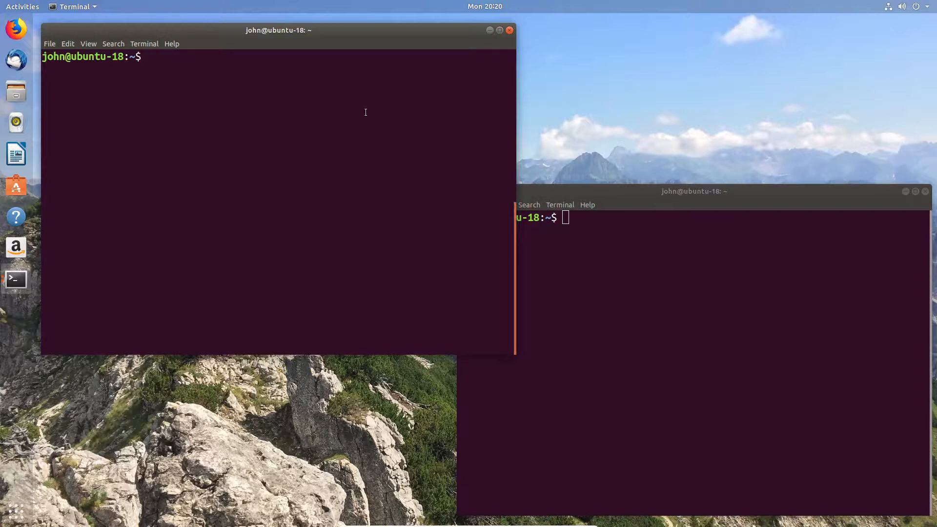
Install apache2 with 'sudo apt install apache2', confirming with 'y'
{"action": "type", "text": "sudo"}
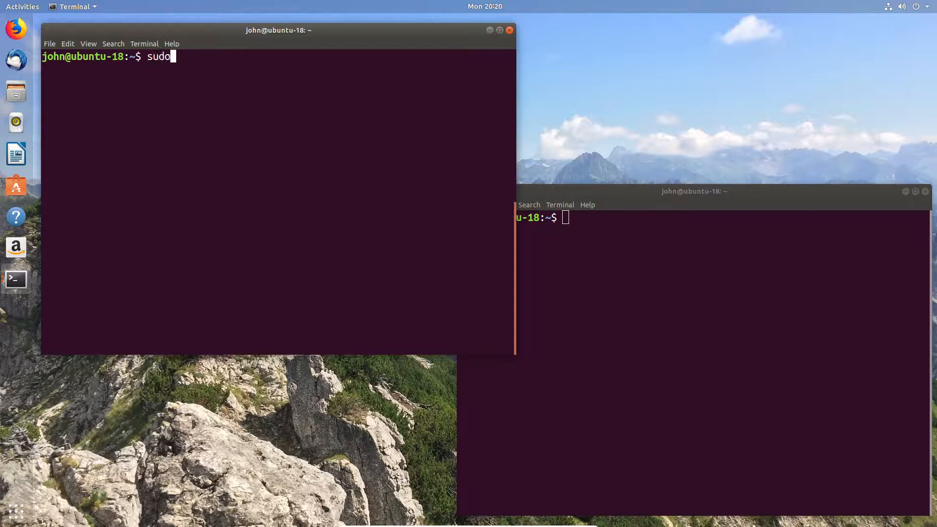
{"action": "type", "text": "ap"}
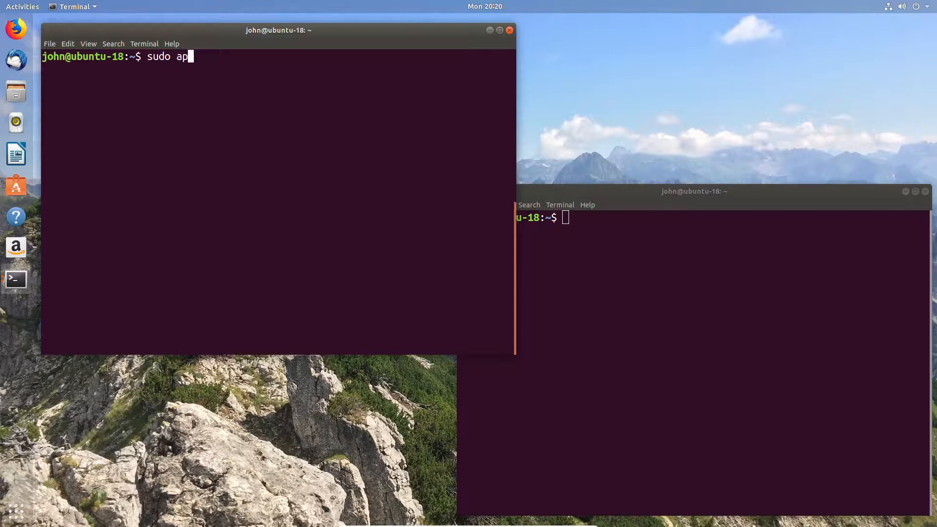
{"action": "type", "text": "t"}
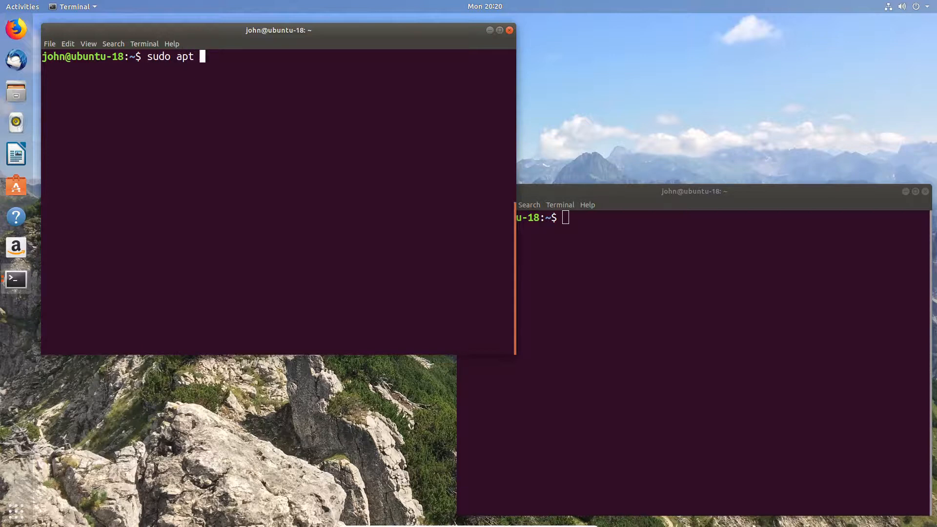
{"action": "type", "text": "install a"}
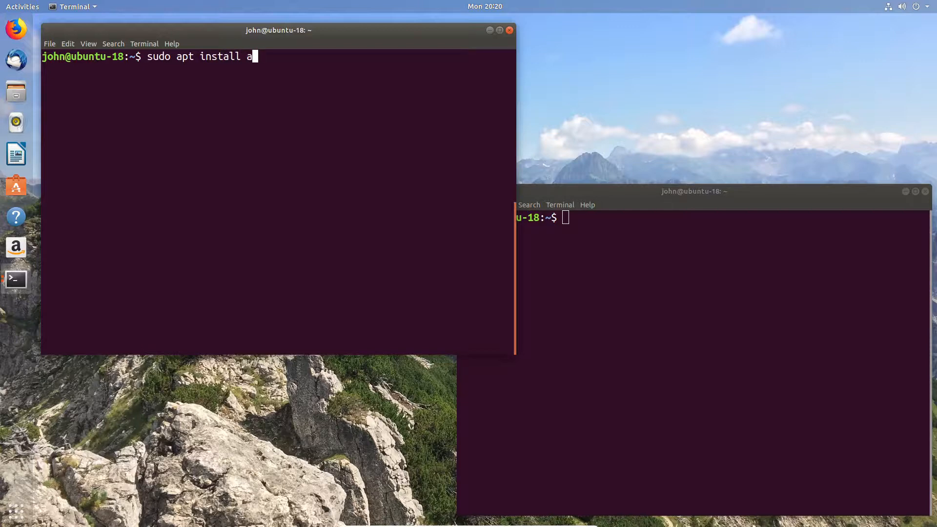
{"action": "type", "text": "pache2"}
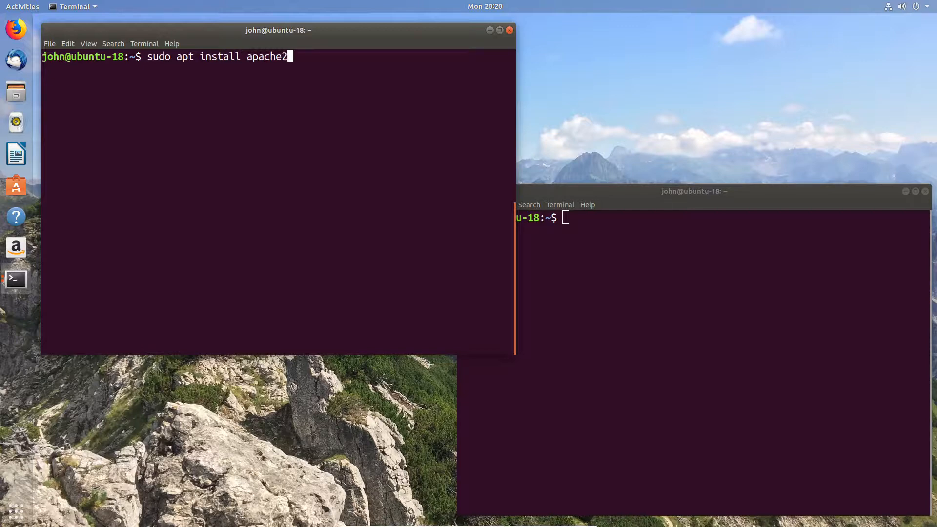
{"action": "key", "text": "Return"}
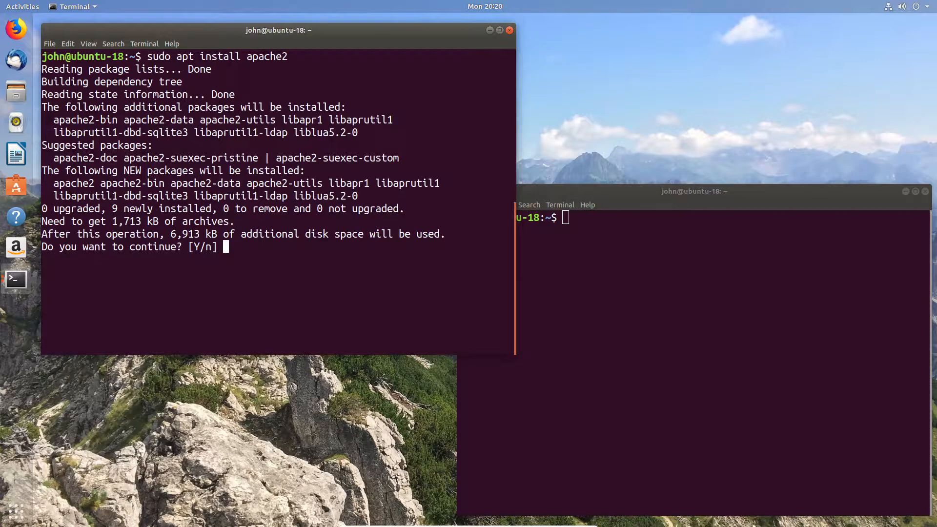
{"action": "type", "text": "y"}
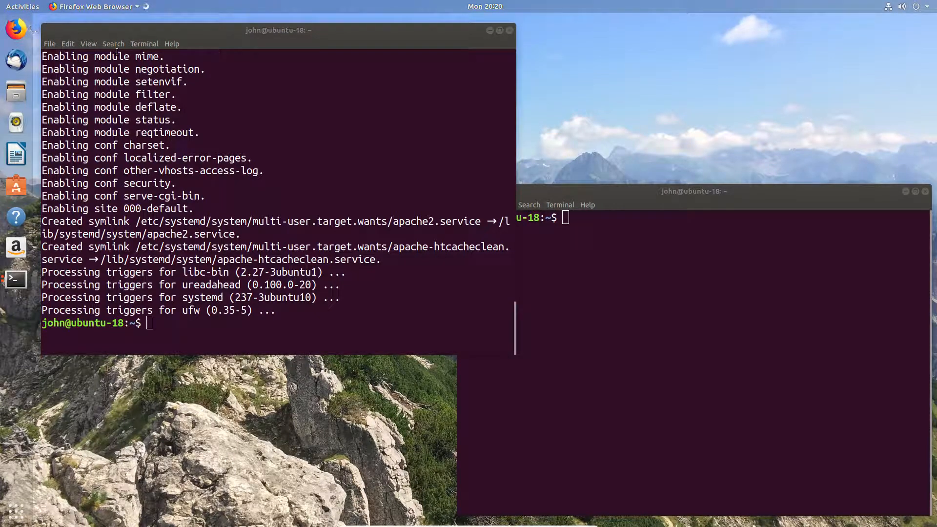
{"action": "left_click", "coordinate": [15, 28]}
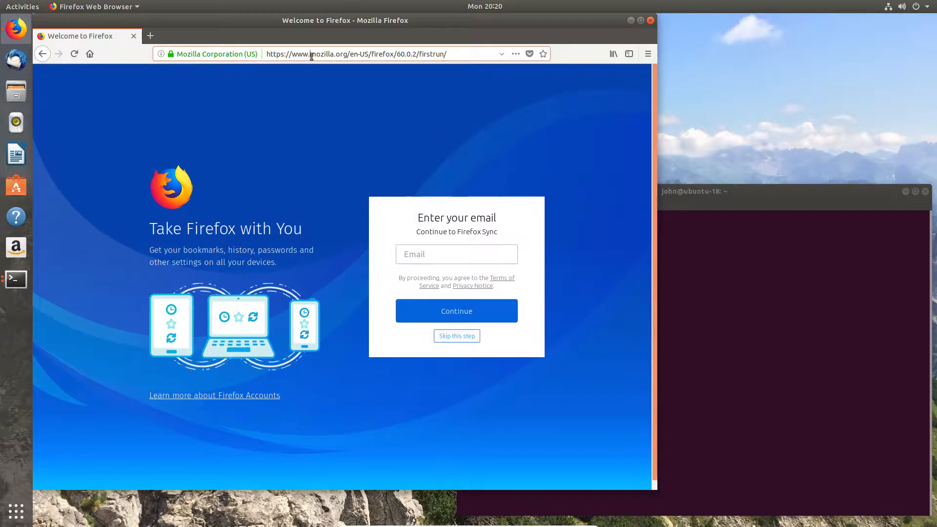
{"action": "type", "text": "local"}
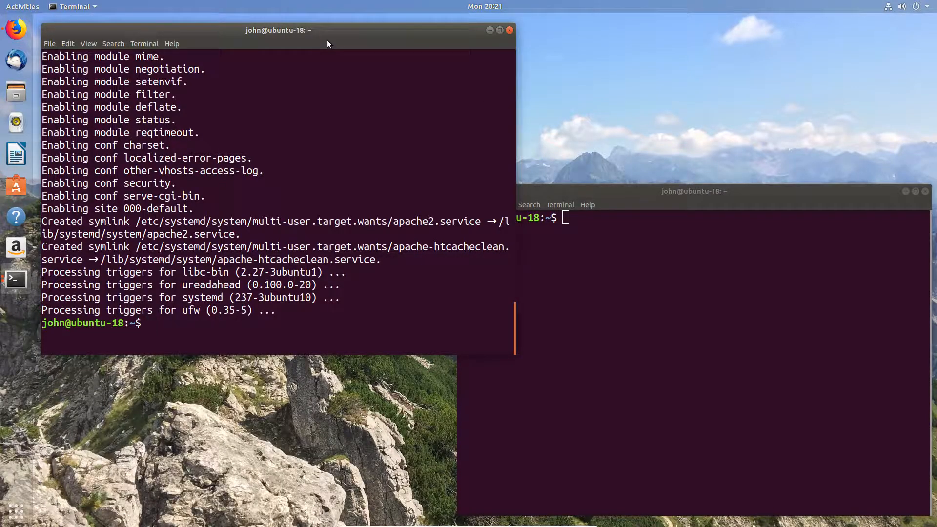
Edit /etc/sudoers in nano and scroll to the user privilege specification section
{"action": "type", "text": "sudo"}
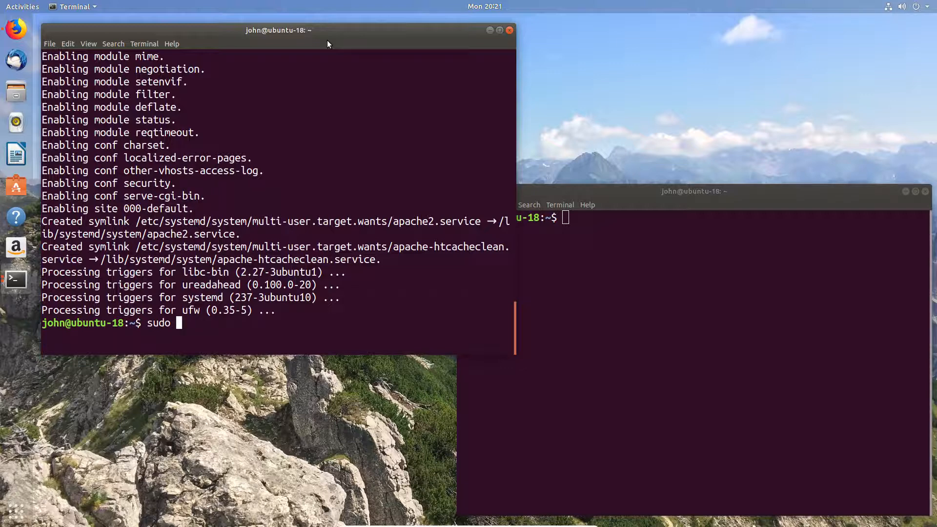
{"action": "type", "text": "nano"}
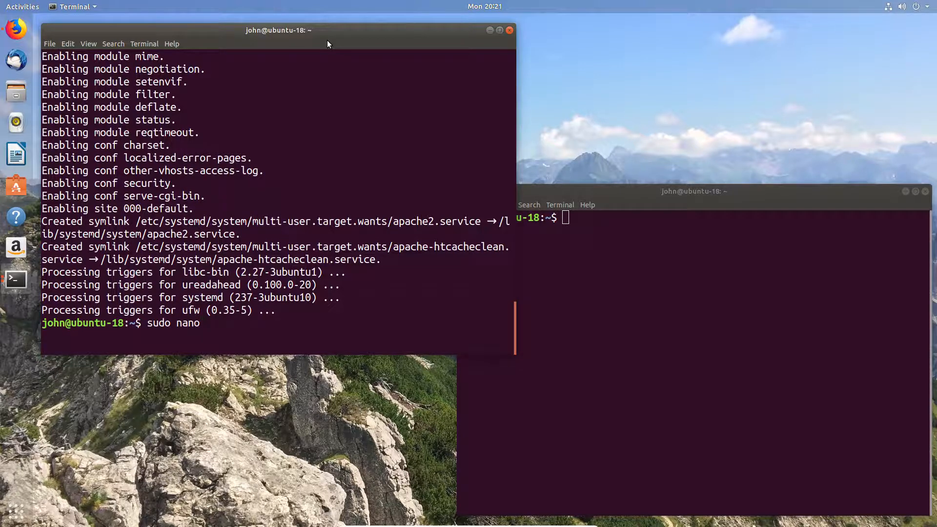
{"action": "type", "text": "/etc/s"}
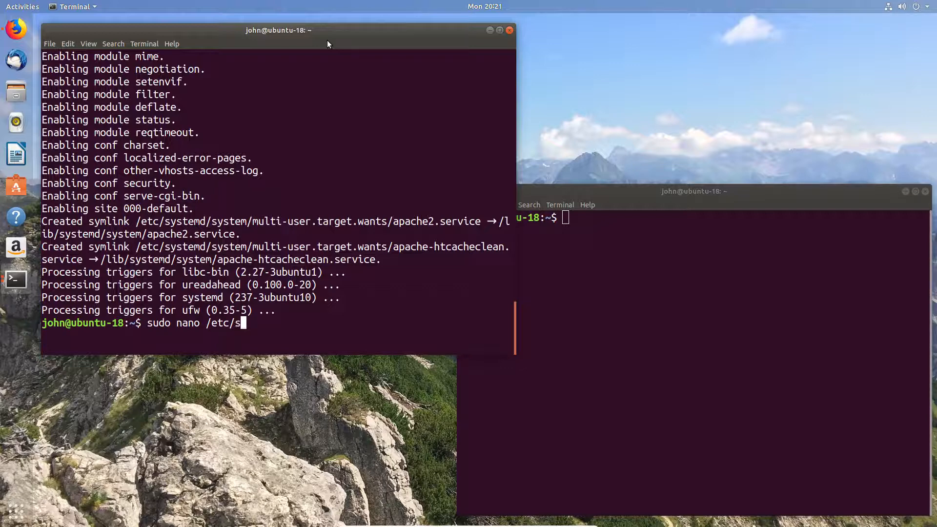
{"action": "type", "text": "udoers"}
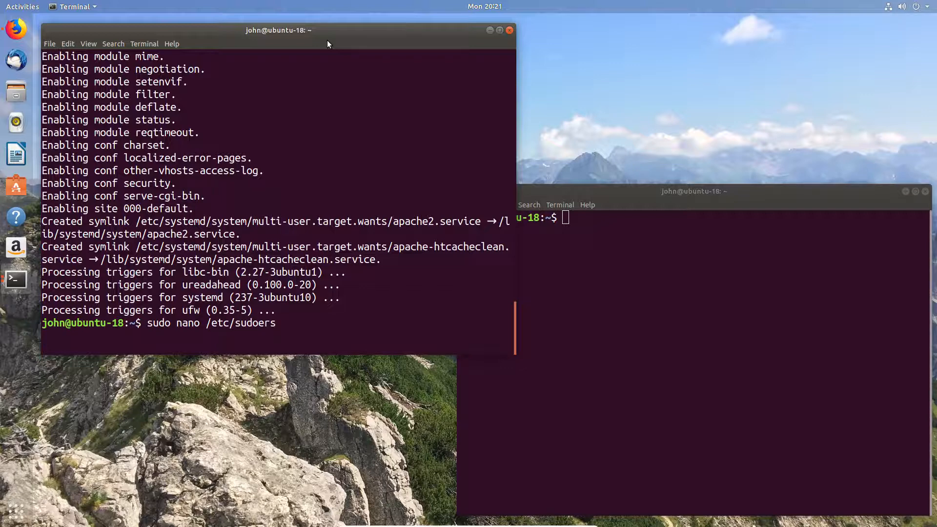
{"action": "key", "text": "Return"}
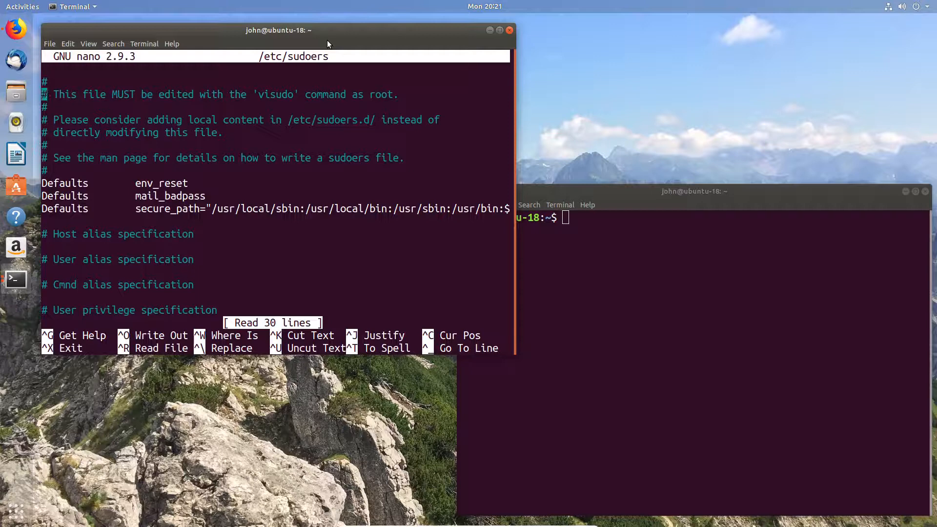
{"action": "scroll", "scroll_direction": "down", "scroll_amount": 3}
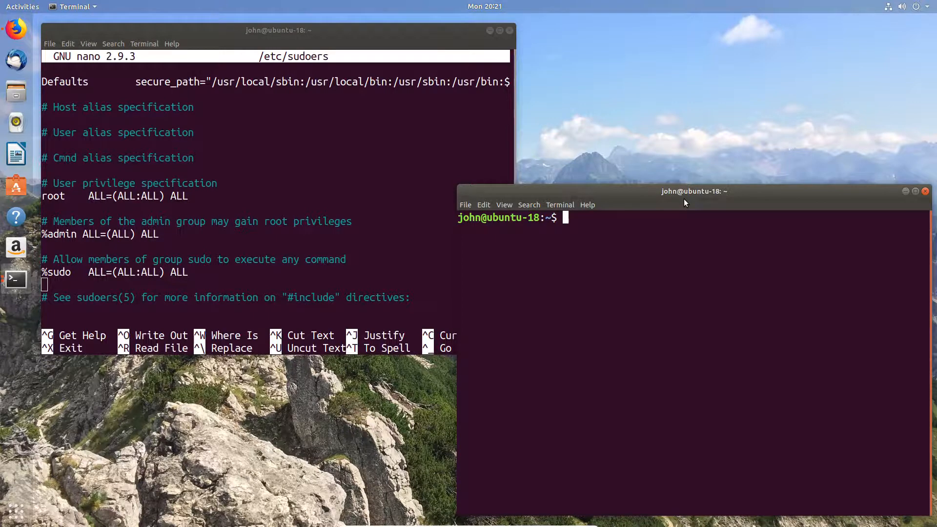
Switch the shell to a root session with 'sudo su -'
{"action": "type", "text": "sudo"}
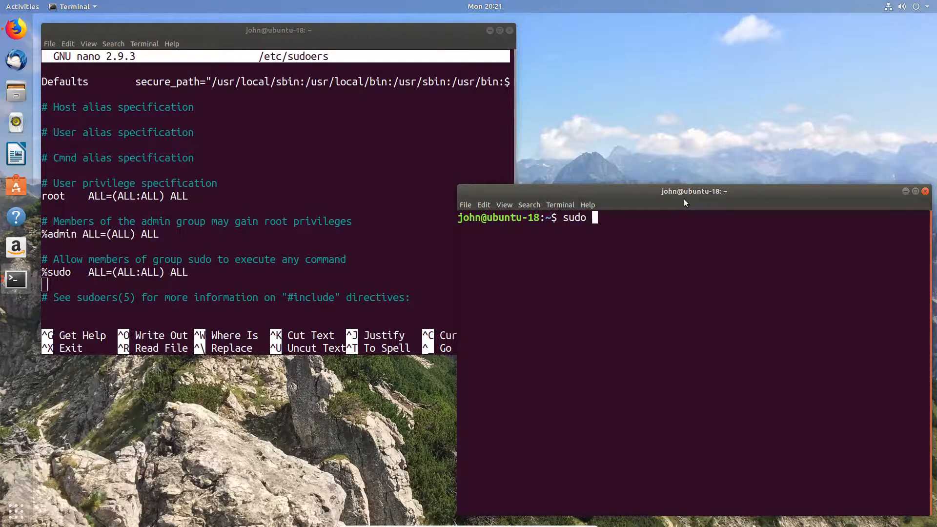
{"action": "key", "text": "Return"}
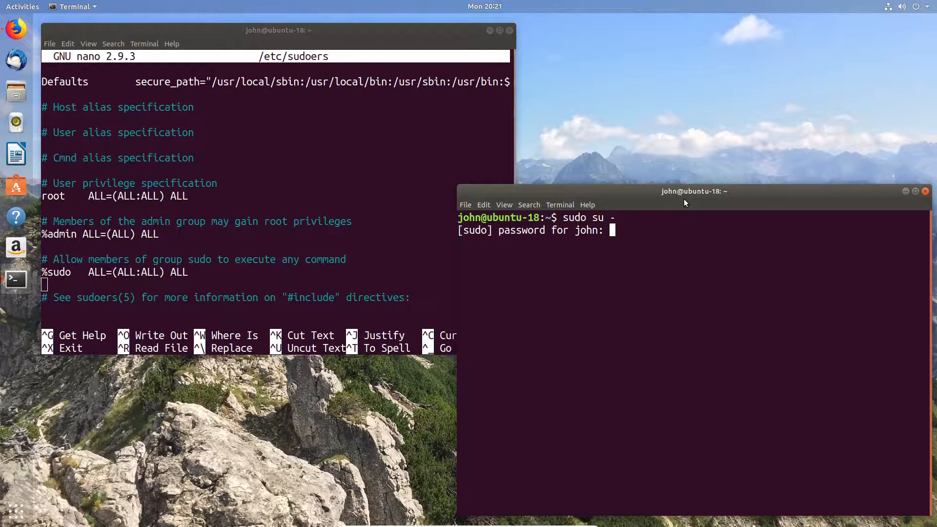
Create user ben with adduser, set his password, accept the defaults, then switch to ben
{"action": "type", "text": "a"}
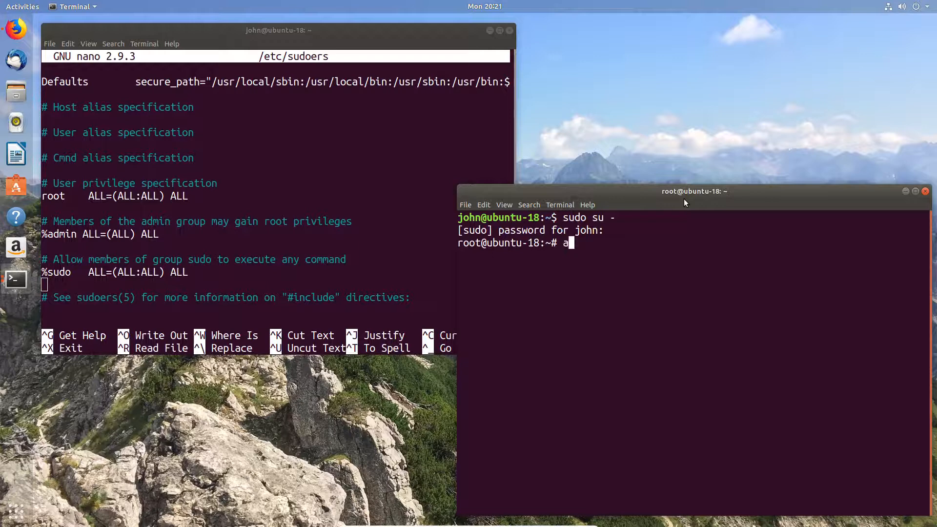
{"action": "type", "text": "dduser ben"}
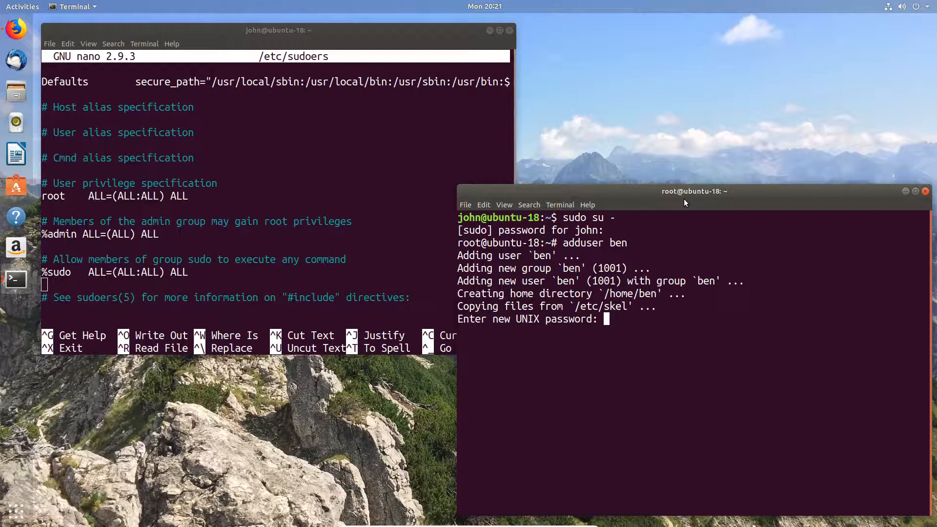
{"action": "key", "text": "Return"}
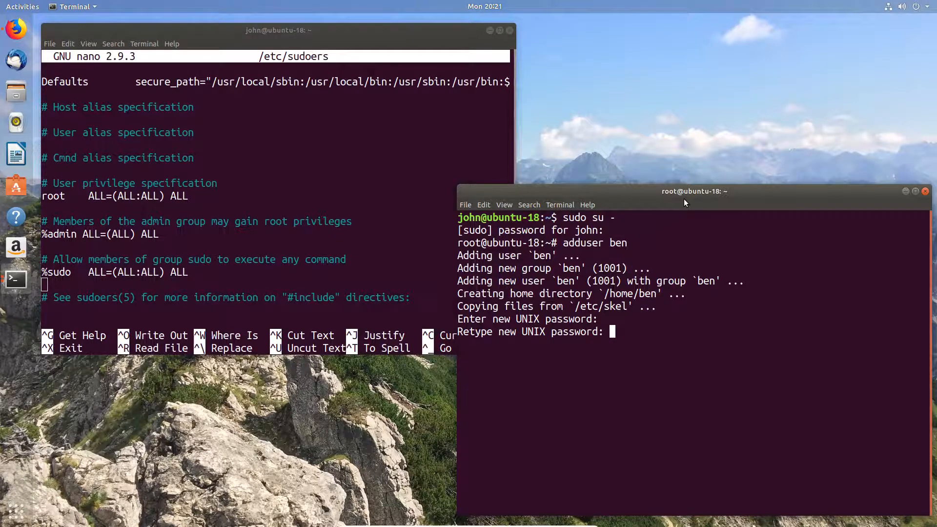
{"action": "key", "text": "Return"}
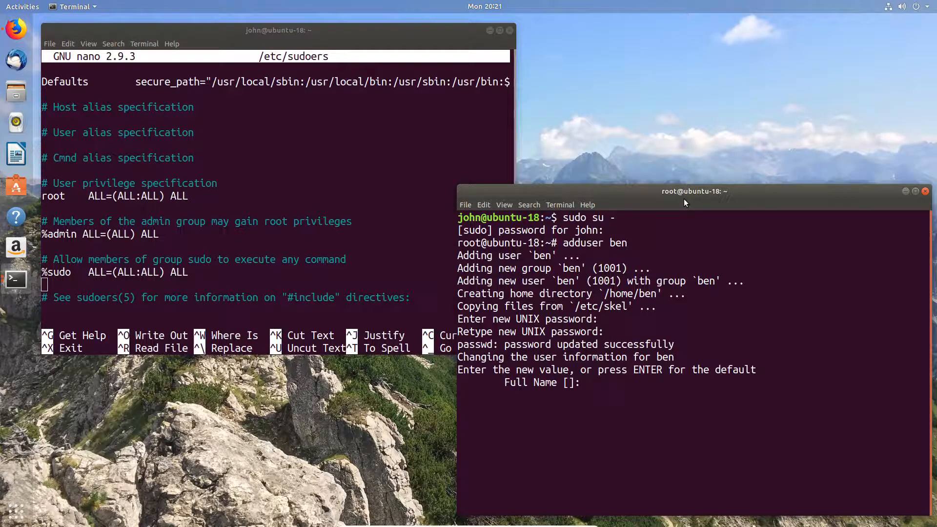
{"action": "key", "text": "Return"}
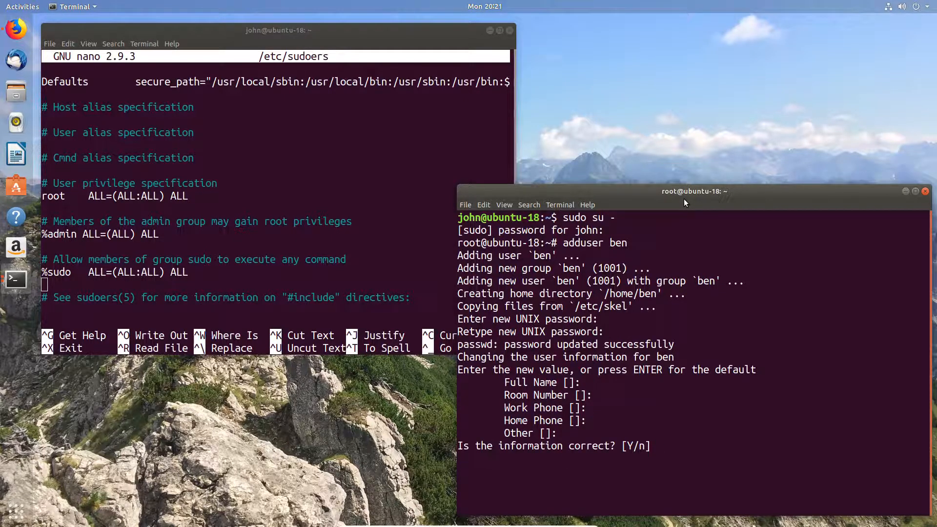
{"action": "type", "text": "y"}
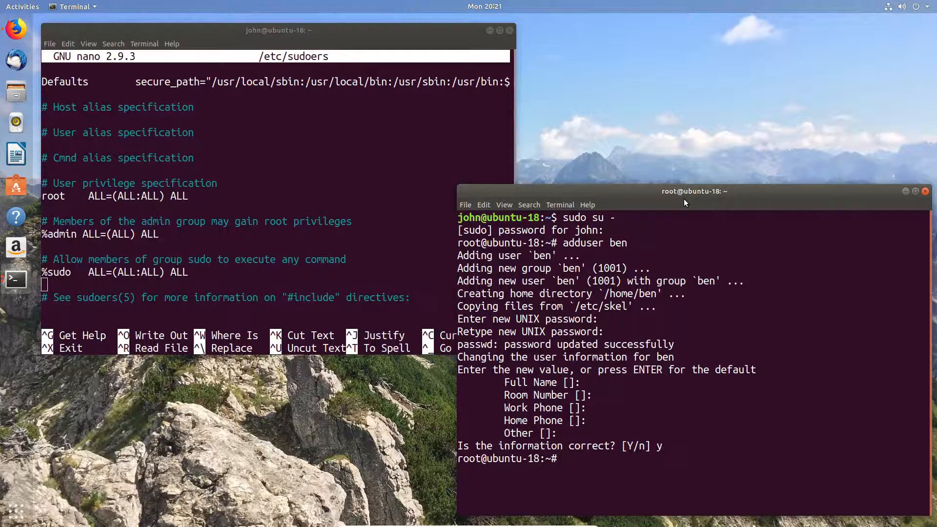
{"action": "type", "text": "su - ben"}
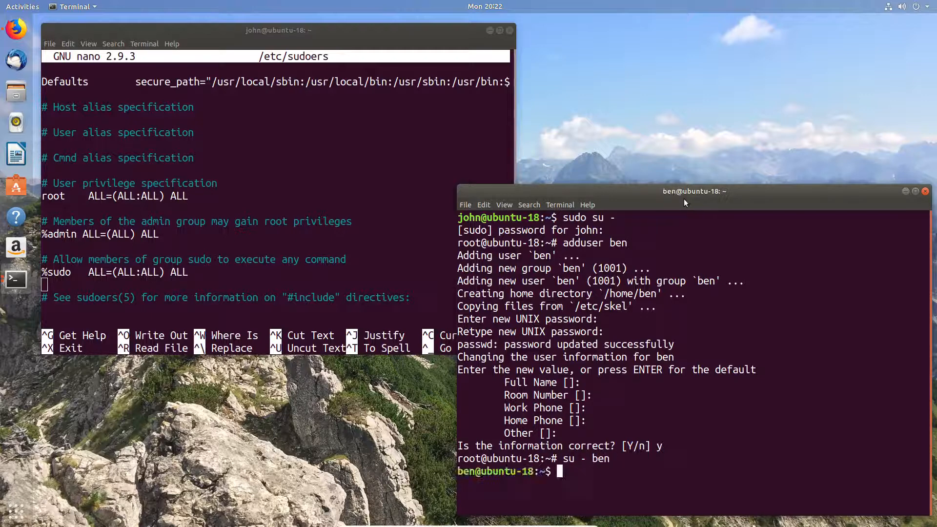
Clear the terminal and check which user the shell is running as
{"action": "type", "text": "clear"}
{"action": "type", "text": "who"}
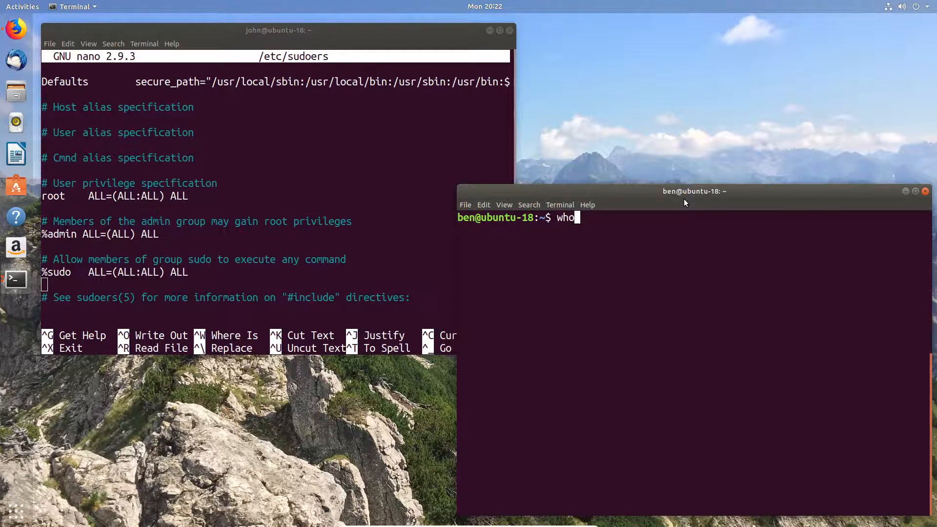
{"action": "key", "text": "Return"}
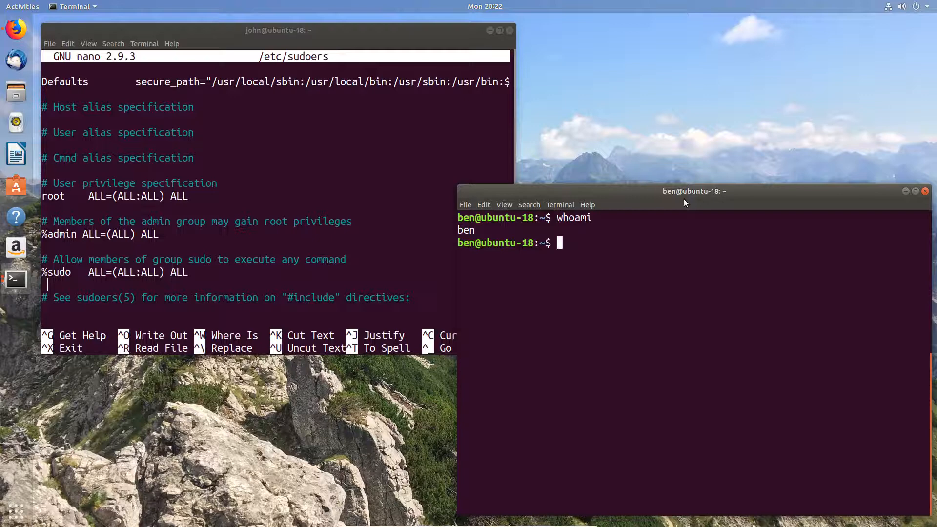
As ben, attempt 'sudo /bin/systemctl stop apache2.service' and see the not-in-sudoers refusal
{"action": "type", "text": "sudo"}
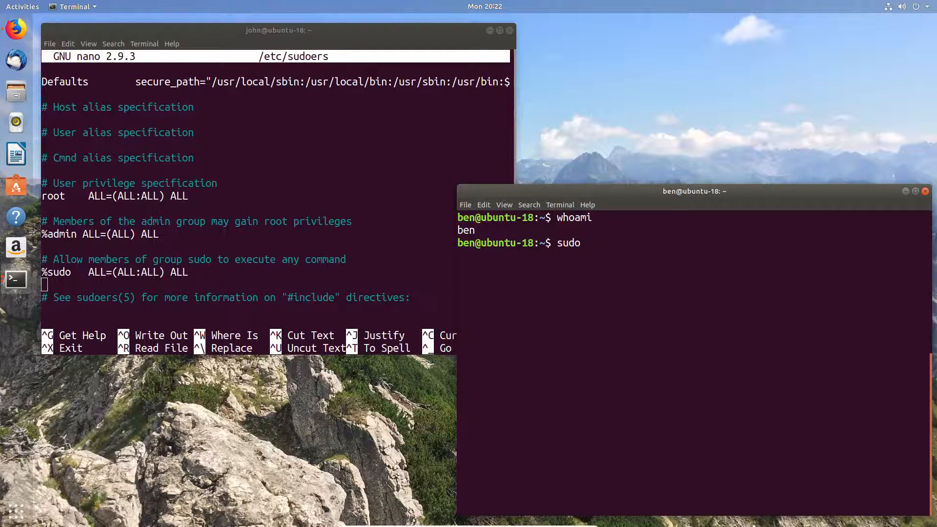
{"action": "type", "text": "/"}
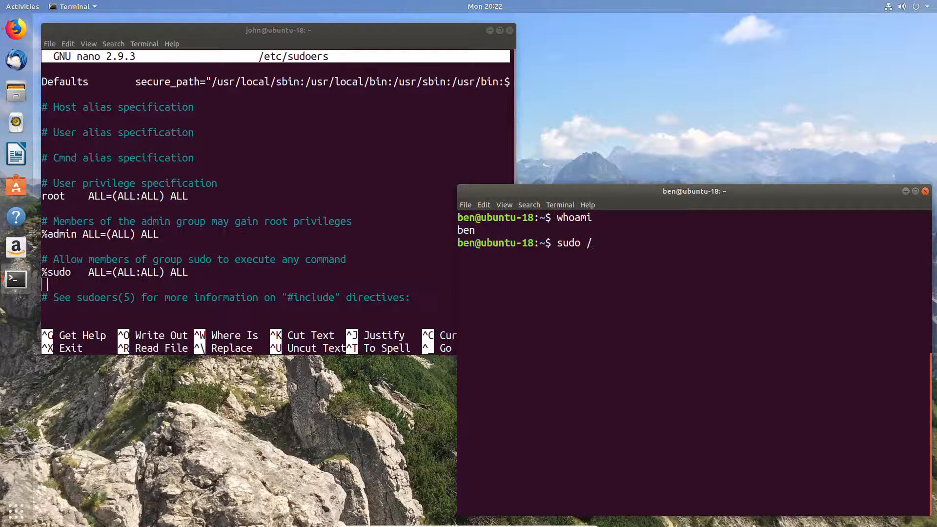
{"action": "type", "text": "bin"}
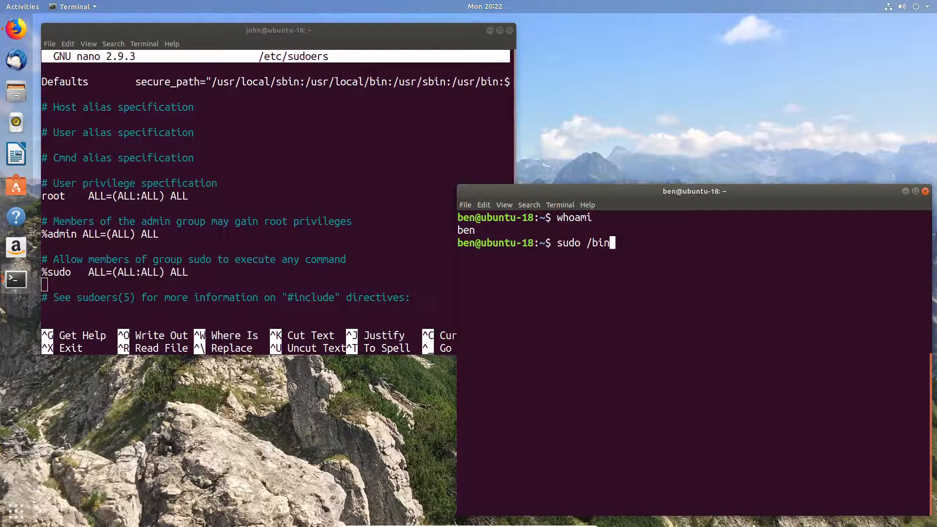
{"action": "type", "text": "/s"}
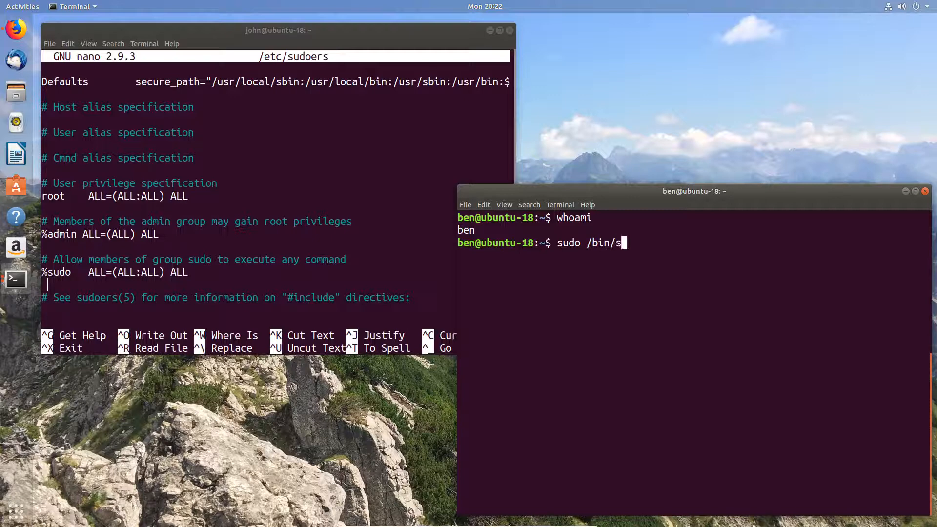
{"action": "type", "text": "ystemc"}
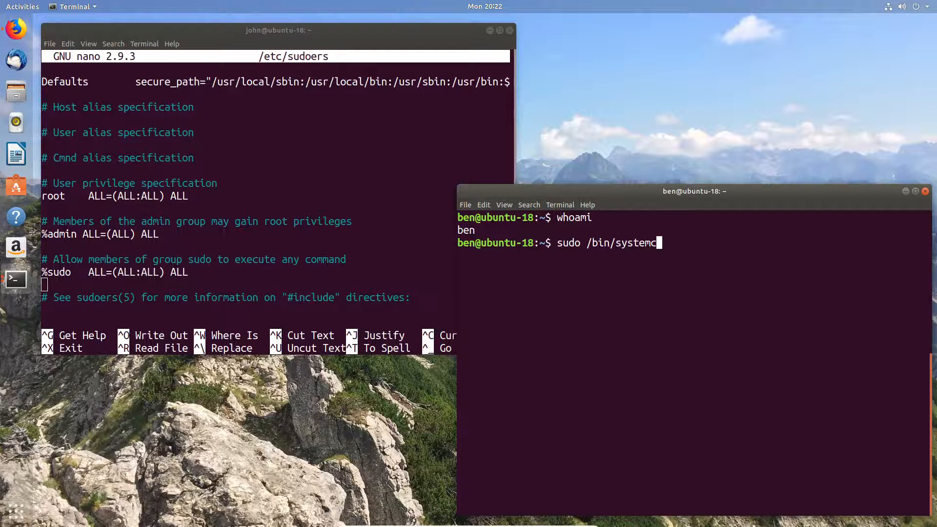
{"action": "type", "text": "tl"}
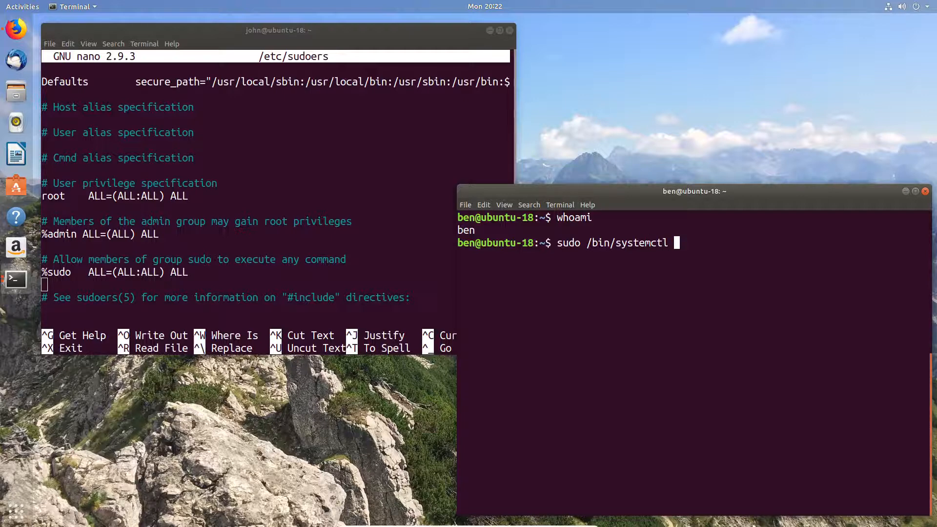
{"action": "type", "text": "stop"}
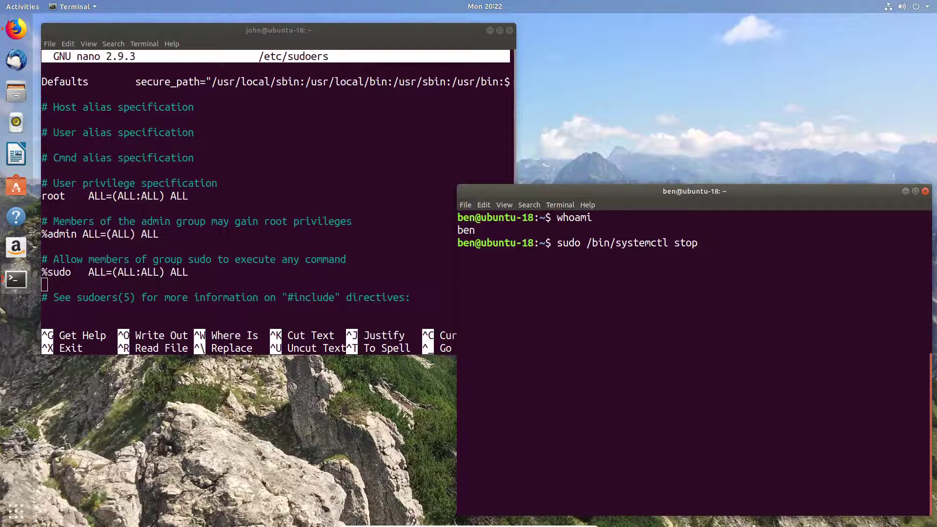
{"action": "type", "text": "apach"}
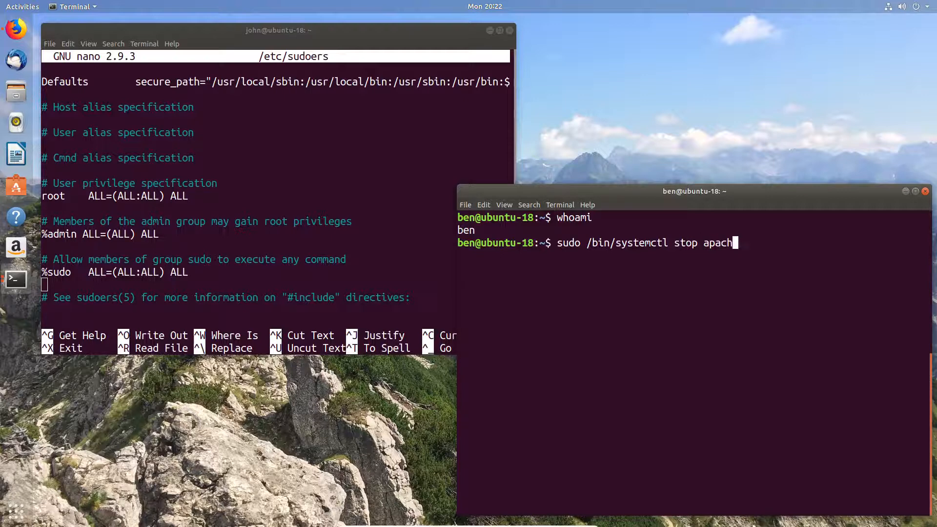
{"action": "type", "text": "e."}
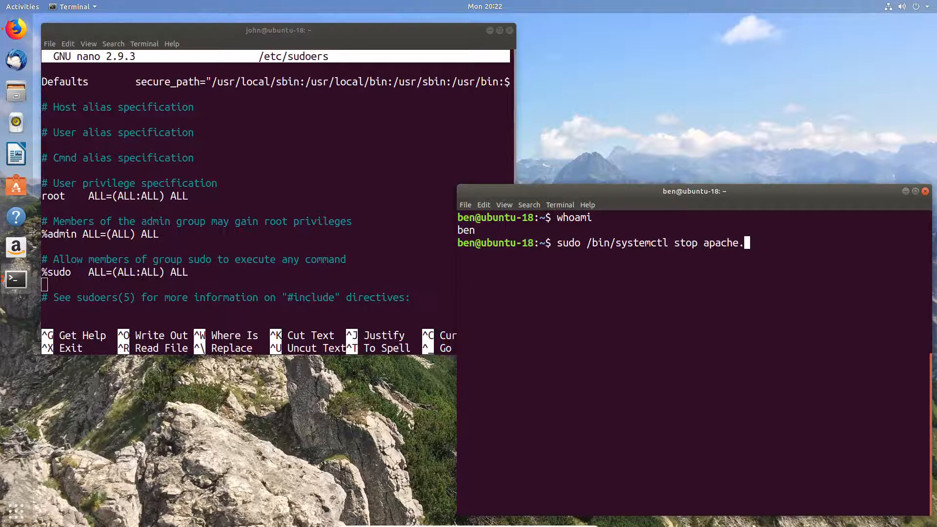
{"action": "type", "text": "2"}
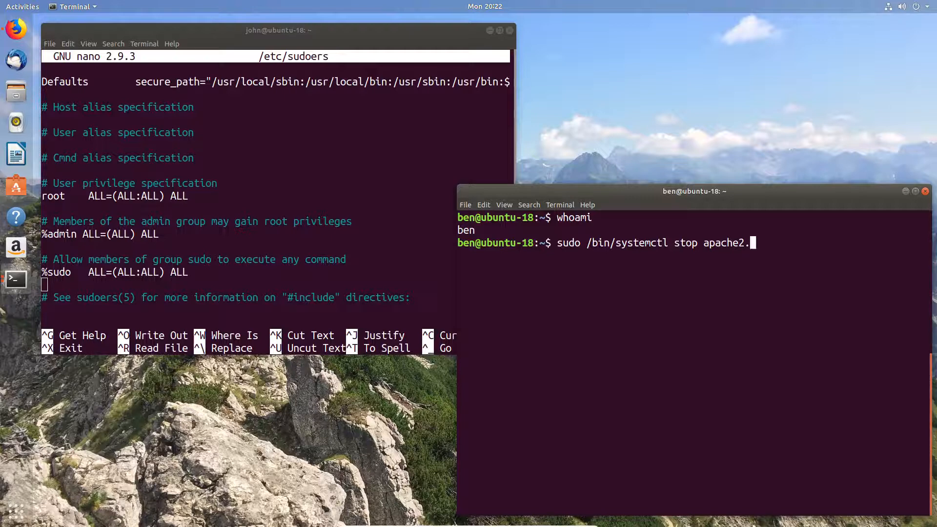
{"action": "type", "text": "service"}
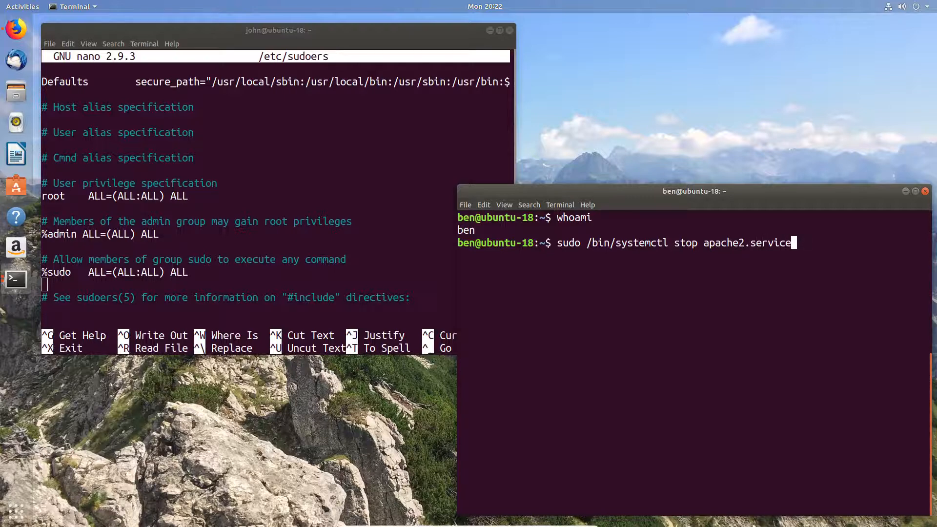
{"action": "key", "text": "Return"}
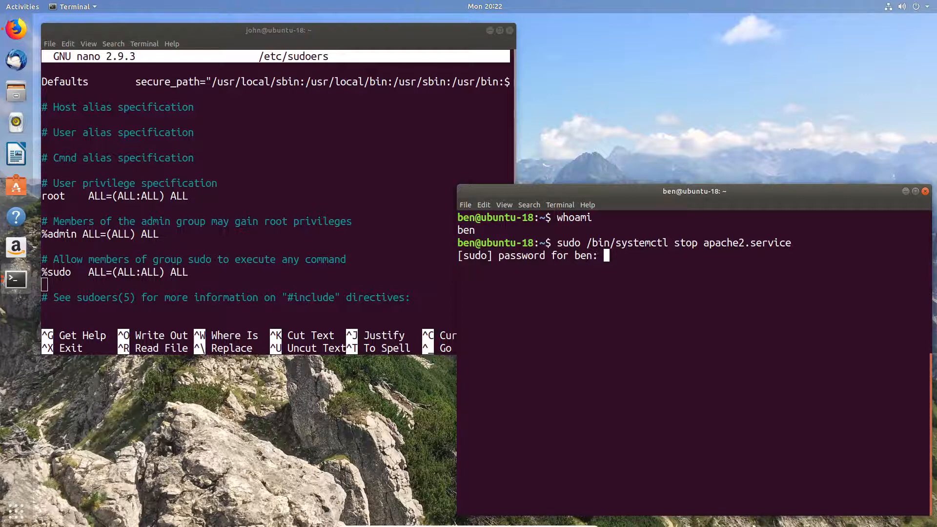
{"action": "key", "text": "Return"}
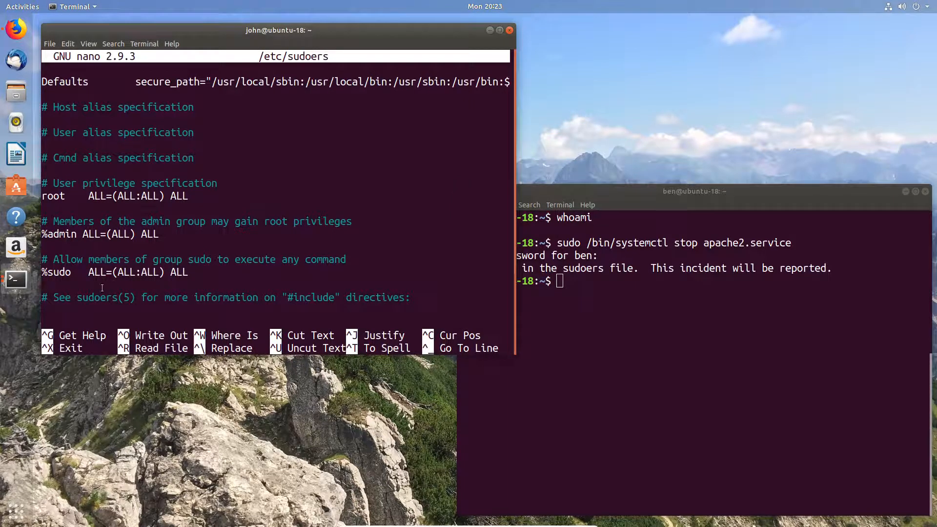
Add 'ben ALL=NOPASSWD: /bin/systemctl stop apache2.service' to sudoers and save
{"action": "type", "text": "ben ALL=NOPASSWD: /bin/systemctl stop apache2.service"}
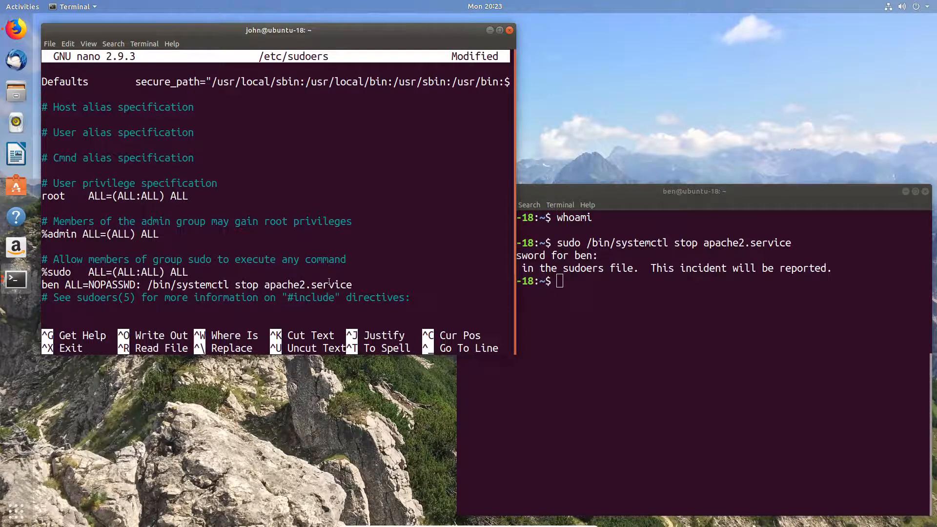
{"action": "key", "text": "ctrl+o"}
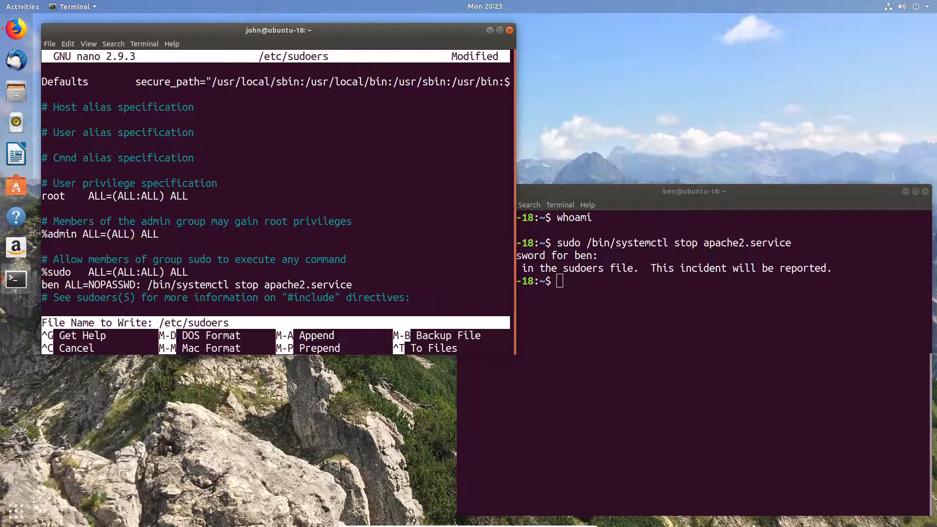
{"action": "key", "text": "Return"}
{"action": "type", "text": "sudo /bin/systemctl stop apache2.service"}
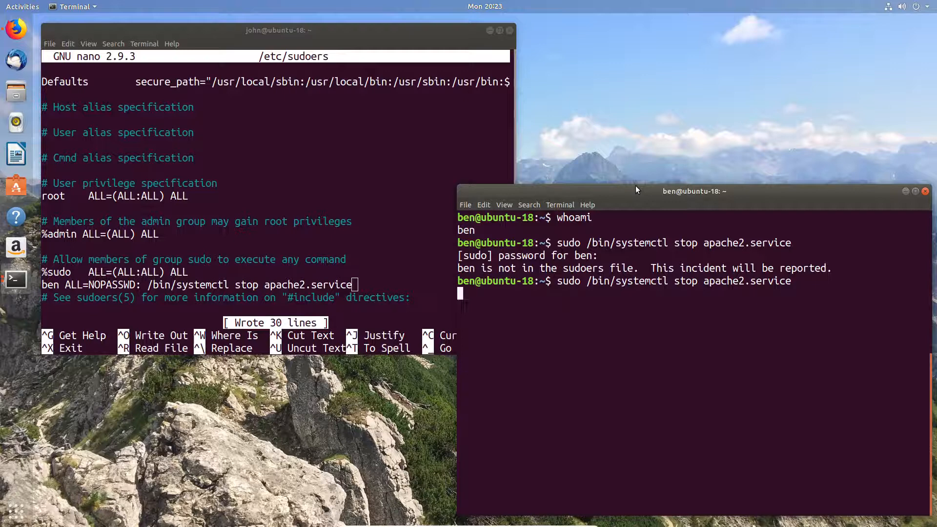
Rerun ben's stop command, now completing without a password prompt
{"action": "key", "text": "Return"}
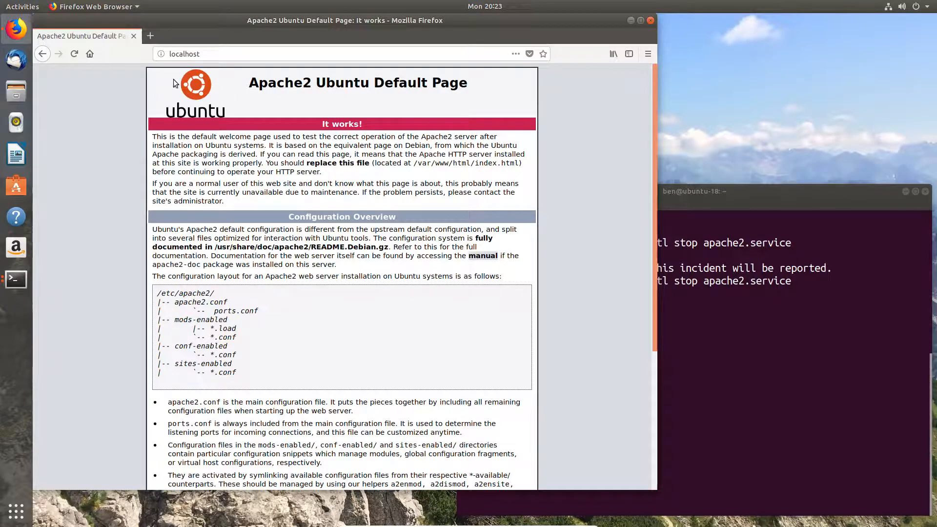
{"action": "left_click", "coordinate": [73, 54]}
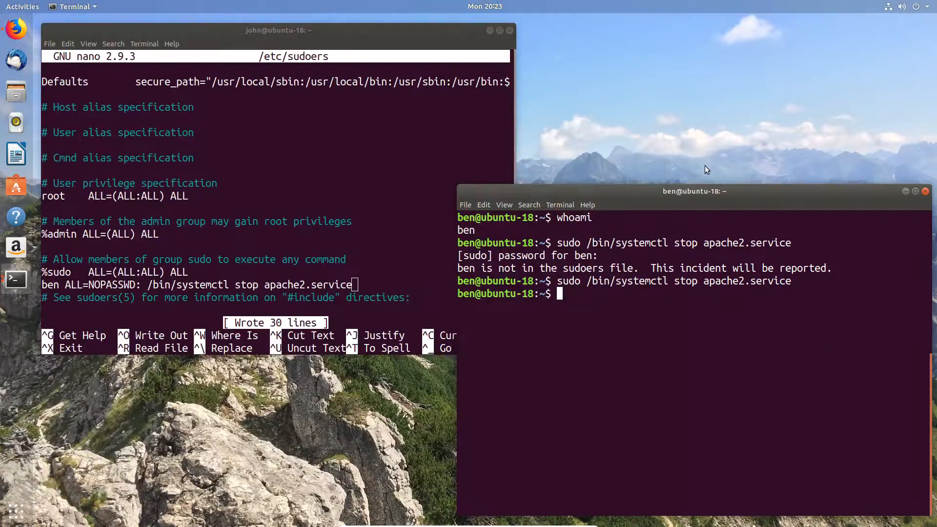
As ben, attempt 'sudo /bin/systemctl start apache2.service' and see it rejected as not allowed
{"action": "type", "text": "sudo /bin/systemctl stop apache2.service"}
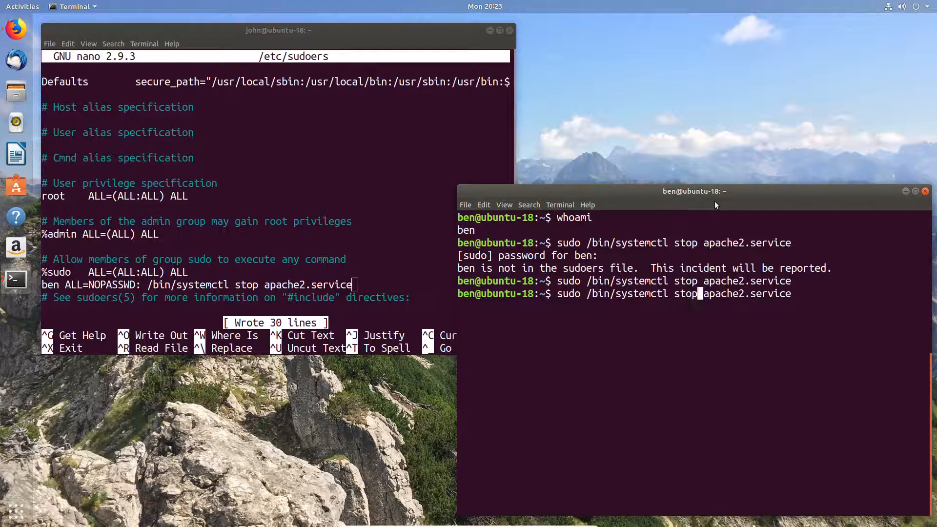
{"action": "key", "text": "BackSpace"}
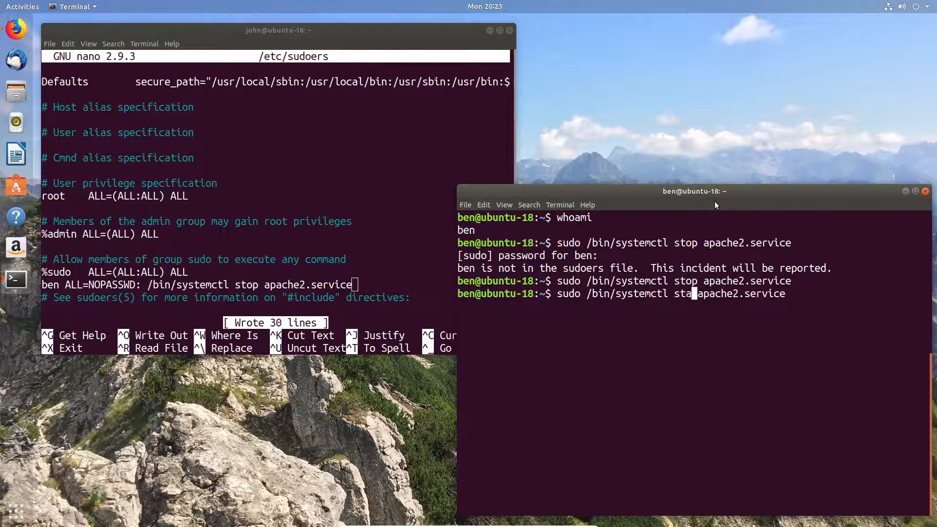
{"action": "type", "text": "rt"}
{"action": "key", "text": "Return"}
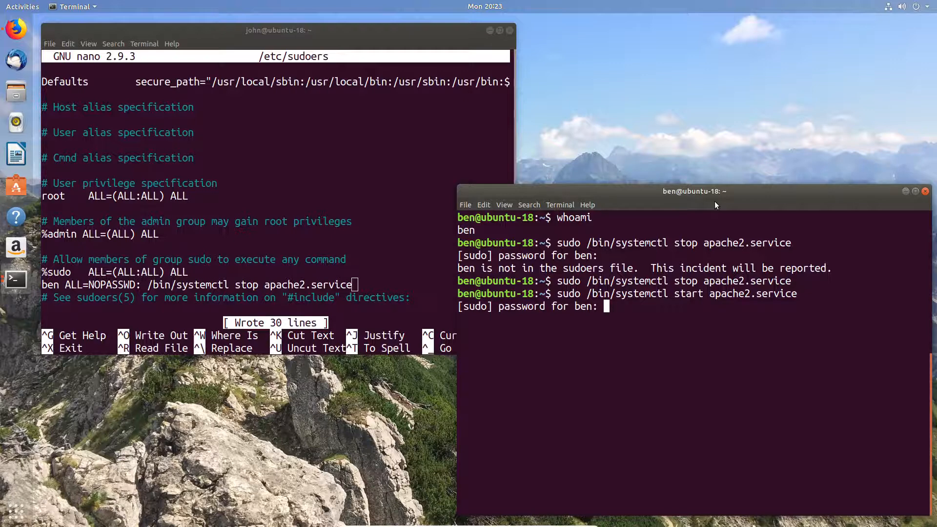
{"action": "key", "text": "Return"}
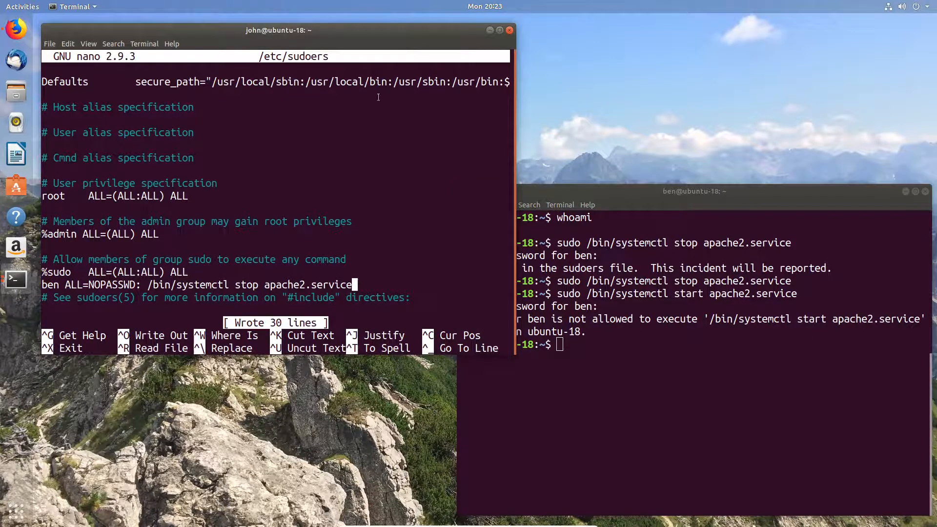
Paste ben's rule twice as restart and start variants in sudoers and save
{"action": "right_click", "coordinate": [376, 205]}
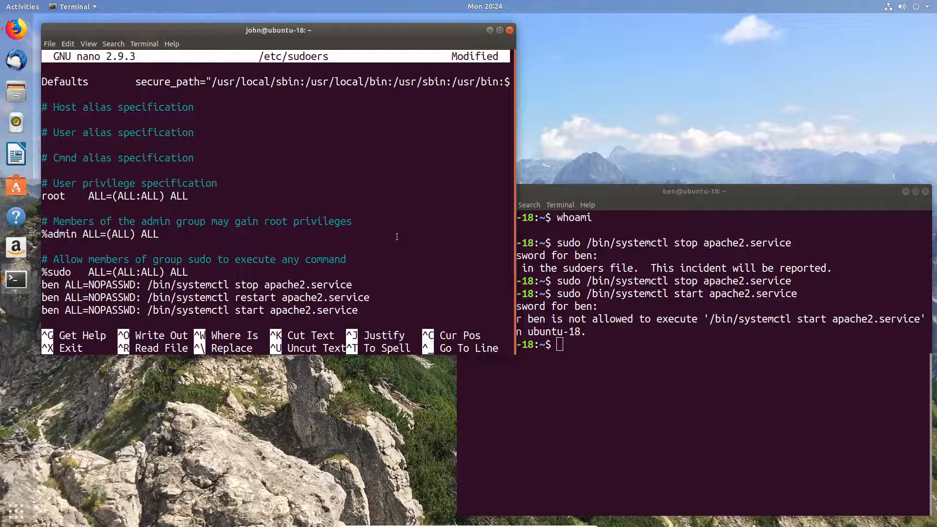
{"action": "scroll", "scroll_direction": "down", "scroll_amount": 3}
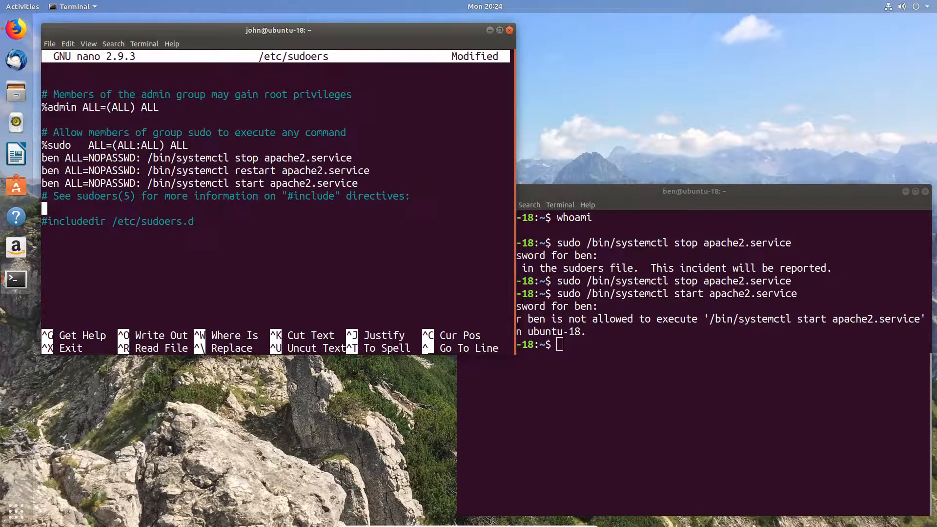
{"action": "key", "text": "ctrl+o"}
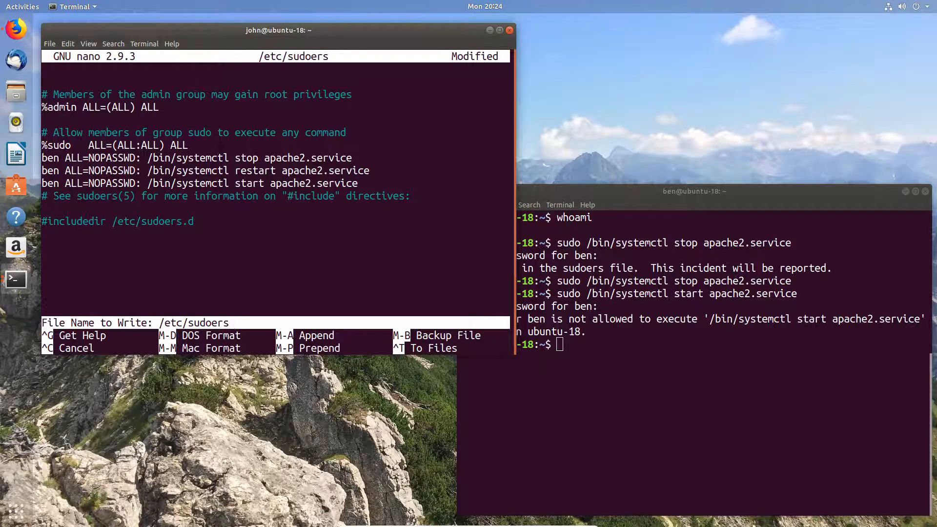
{"action": "key", "text": "Return"}
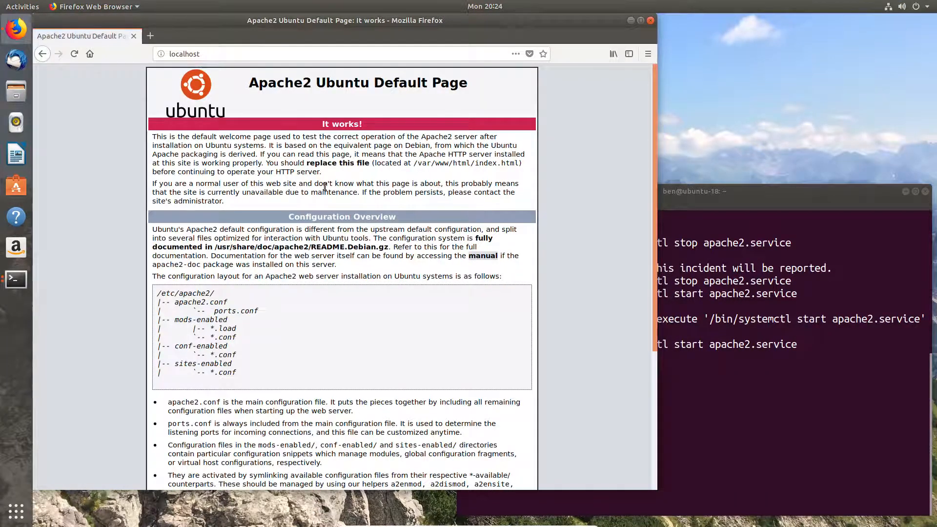
{"action": "mouse_move", "coordinate": [715, 169]}
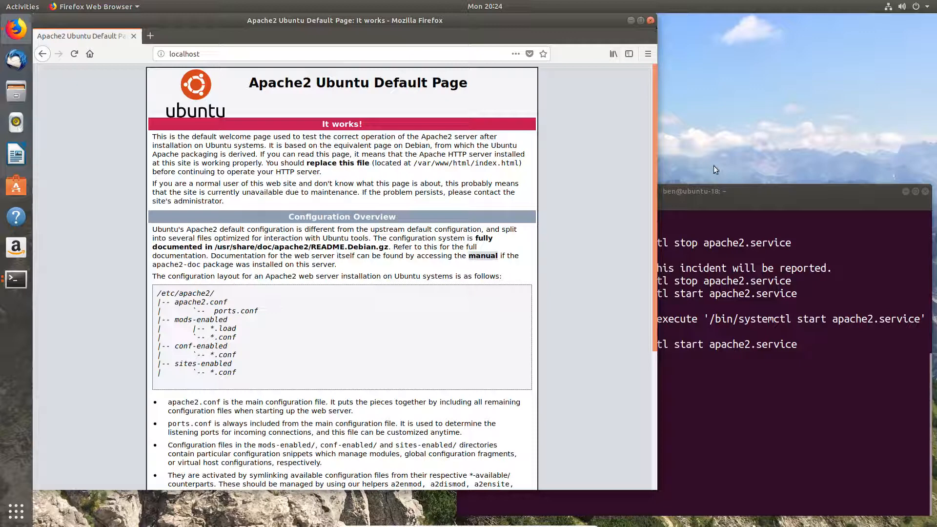
After confirming Apache's default page in Firefox, return to ben's terminal
{"action": "left_click", "coordinate": [693, 191]}
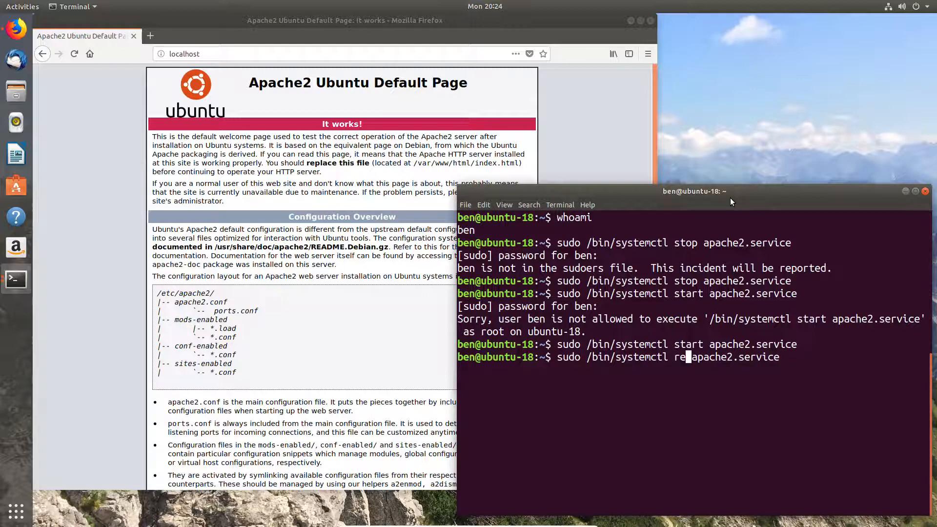
Restart apache2.service as ben without a password, then exit nano in the other terminal
{"action": "type", "text": "start"}
{"action": "key", "text": "Return"}
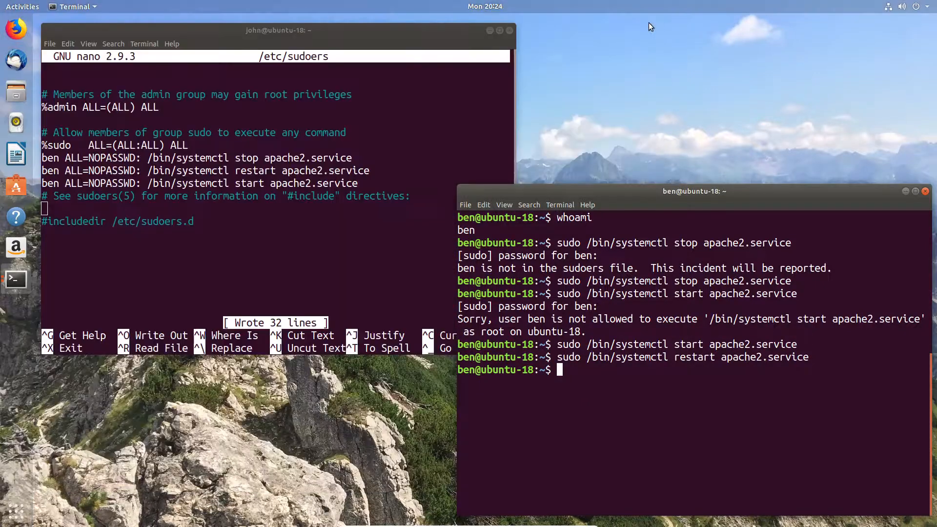
{"action": "left_click", "coordinate": [278, 30]}
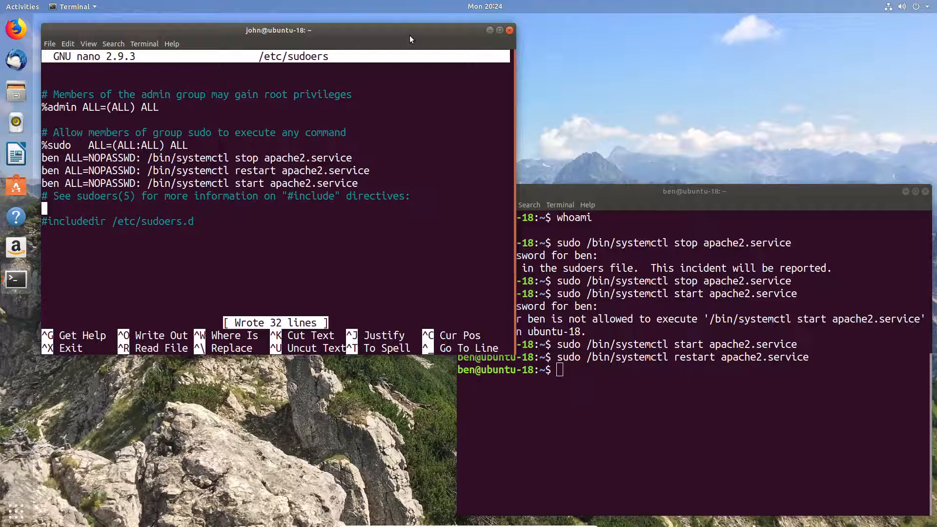
{"action": "key", "text": "ctrl+x"}
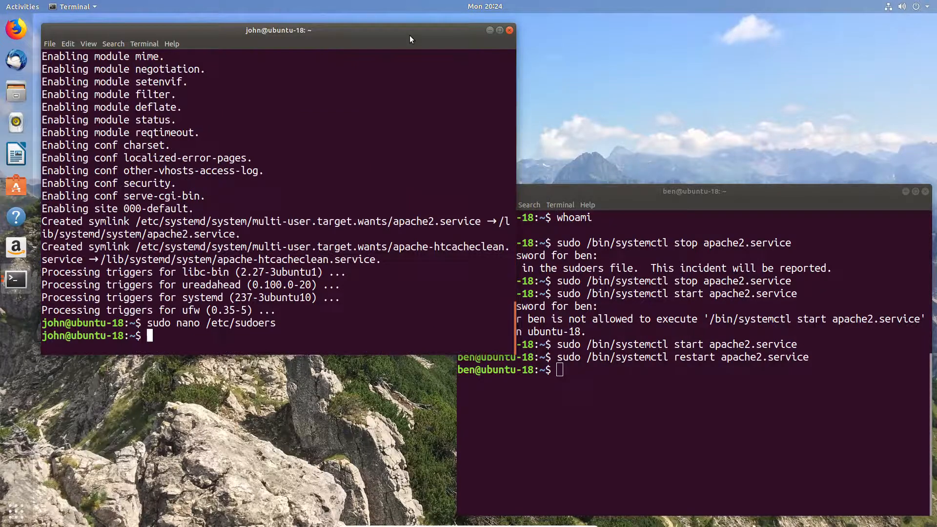